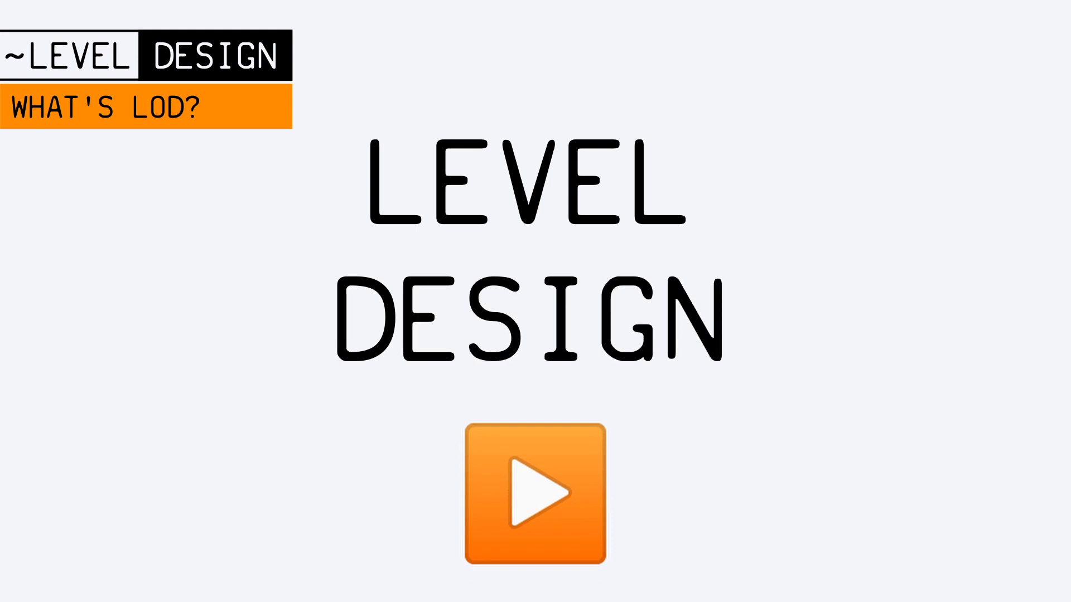
From the game's main menu, reach the settings screen with volume, subtitle and voice options.
click(532, 497)
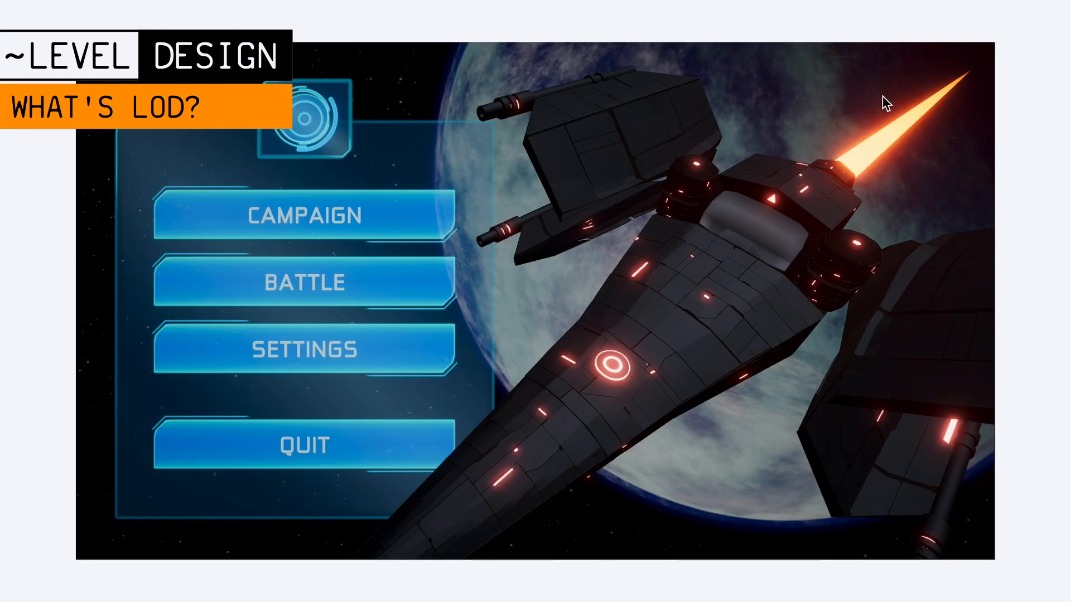
mouse_move(952, 235)
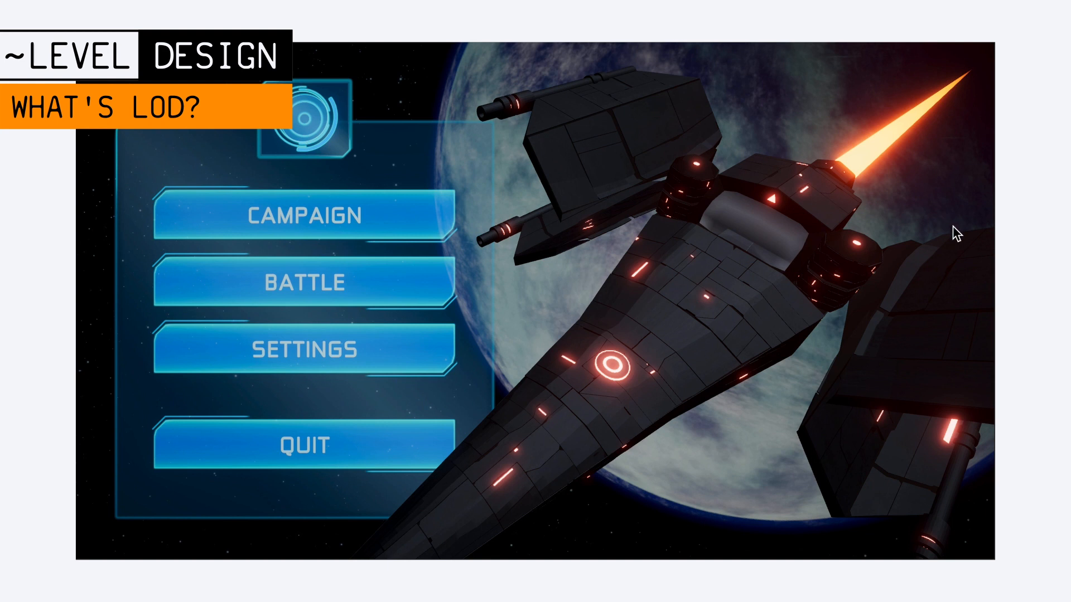
click(301, 351)
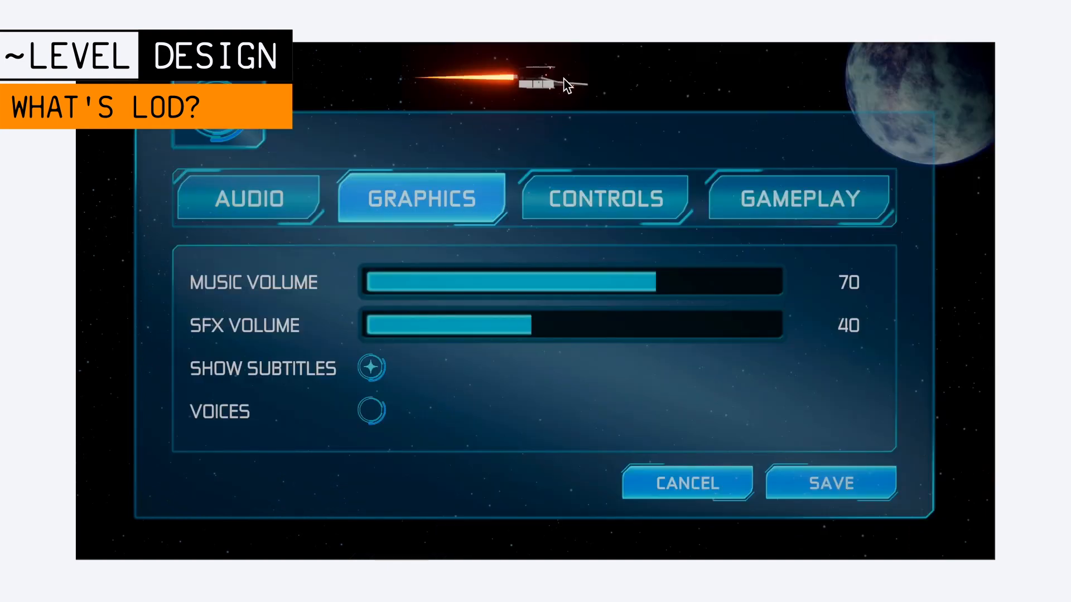
mouse_move(649, 151)
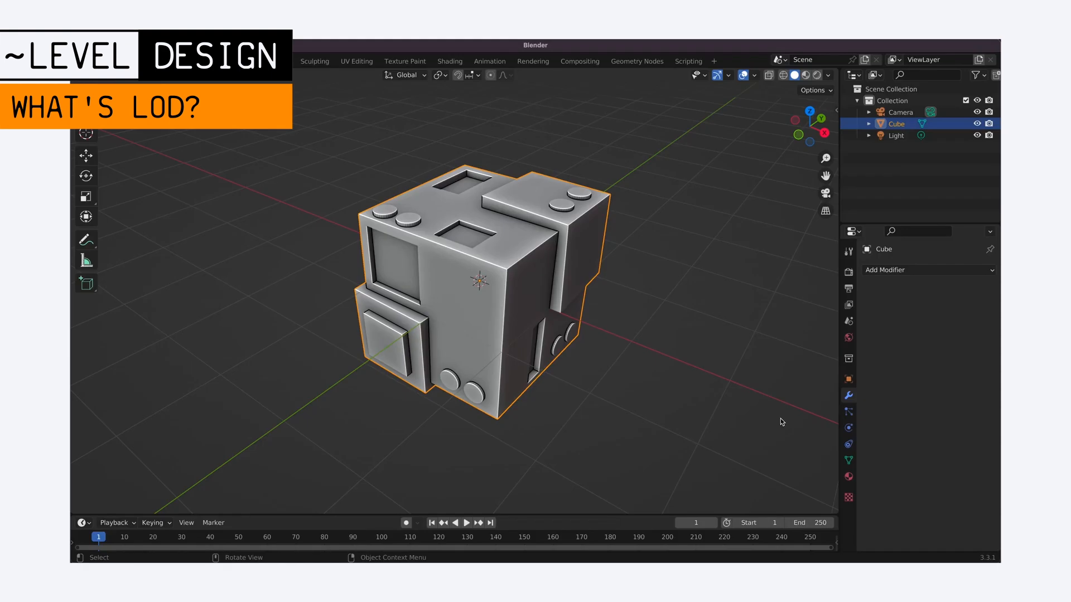
Add a Decimate modifier to the Cube and lower its ratio to about 0.21 (144 faces).
click(928, 270)
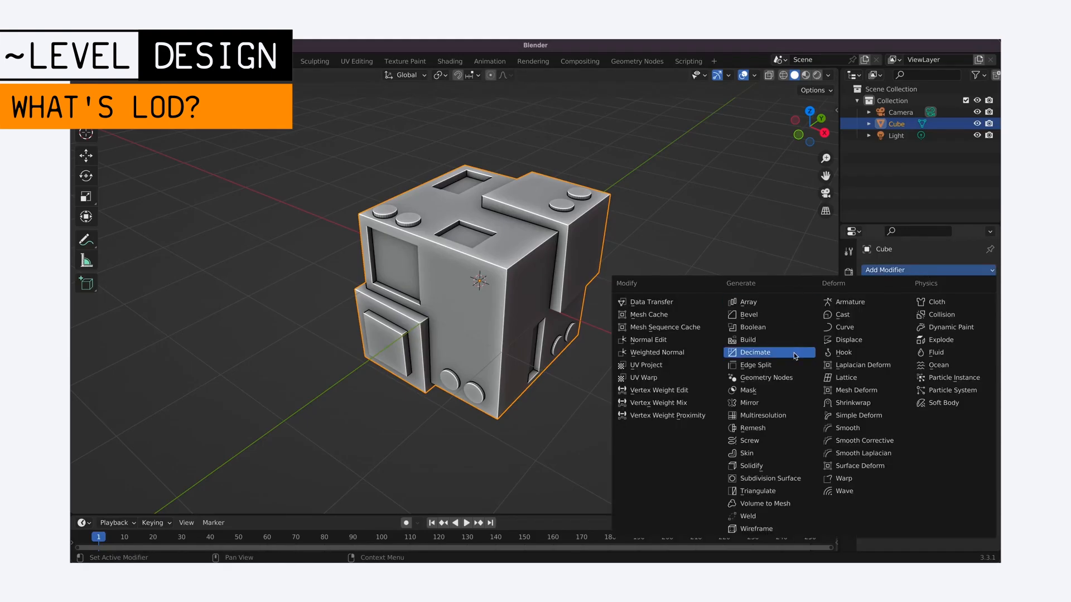
click(754, 351)
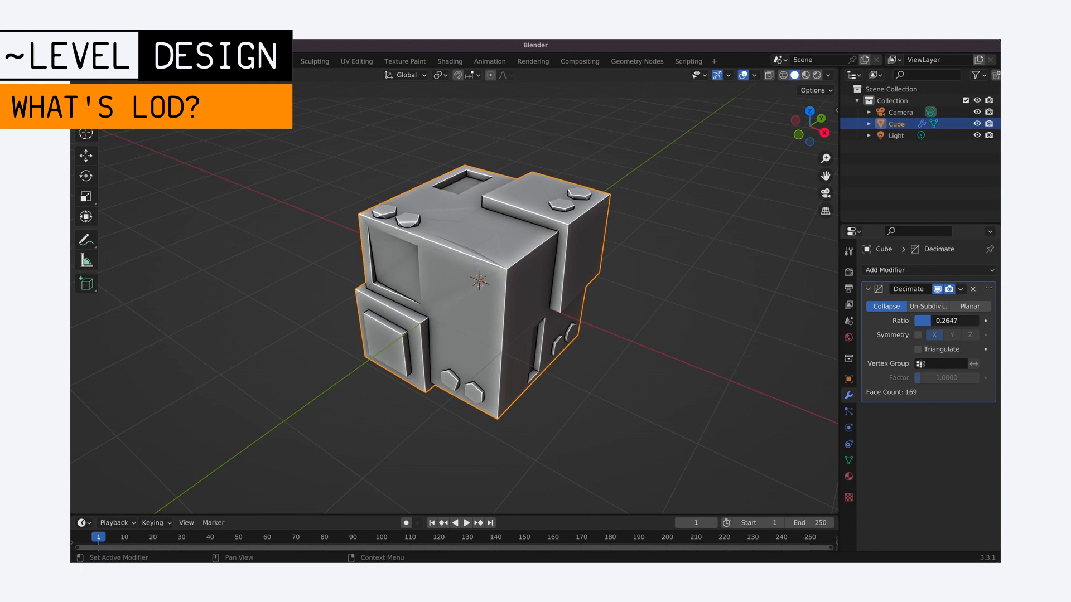
drag(956, 320, 929, 320)
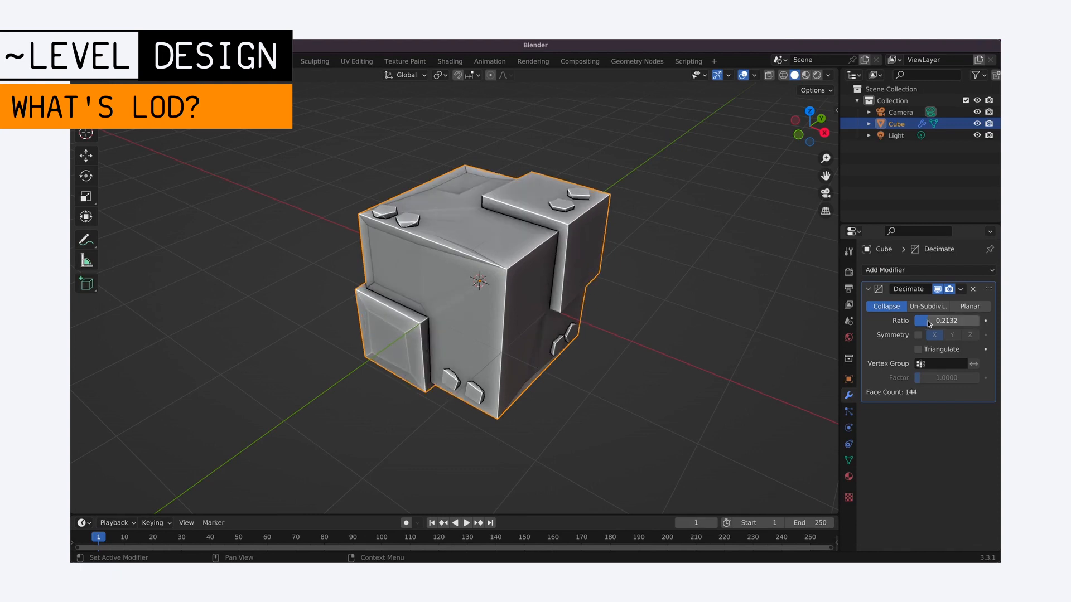